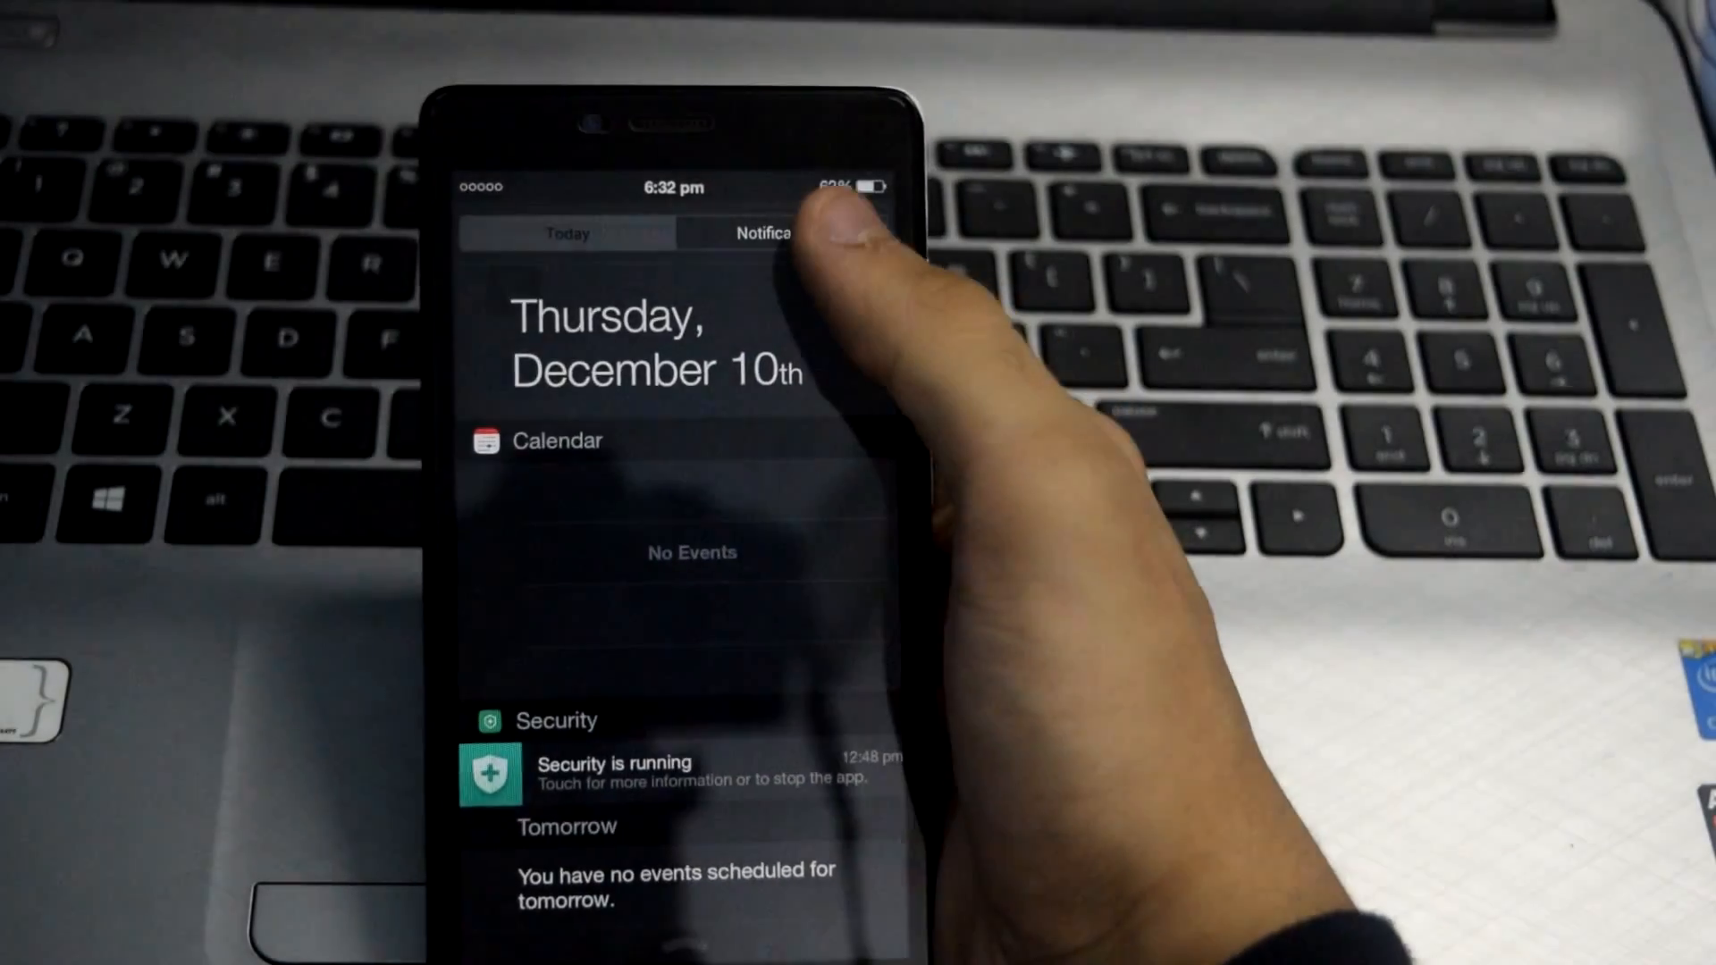
Switch on the Enable/Disable lock screen toggle in the Setting section, leaving passcode off
{"action": "left_click", "coordinate": [753, 232]}
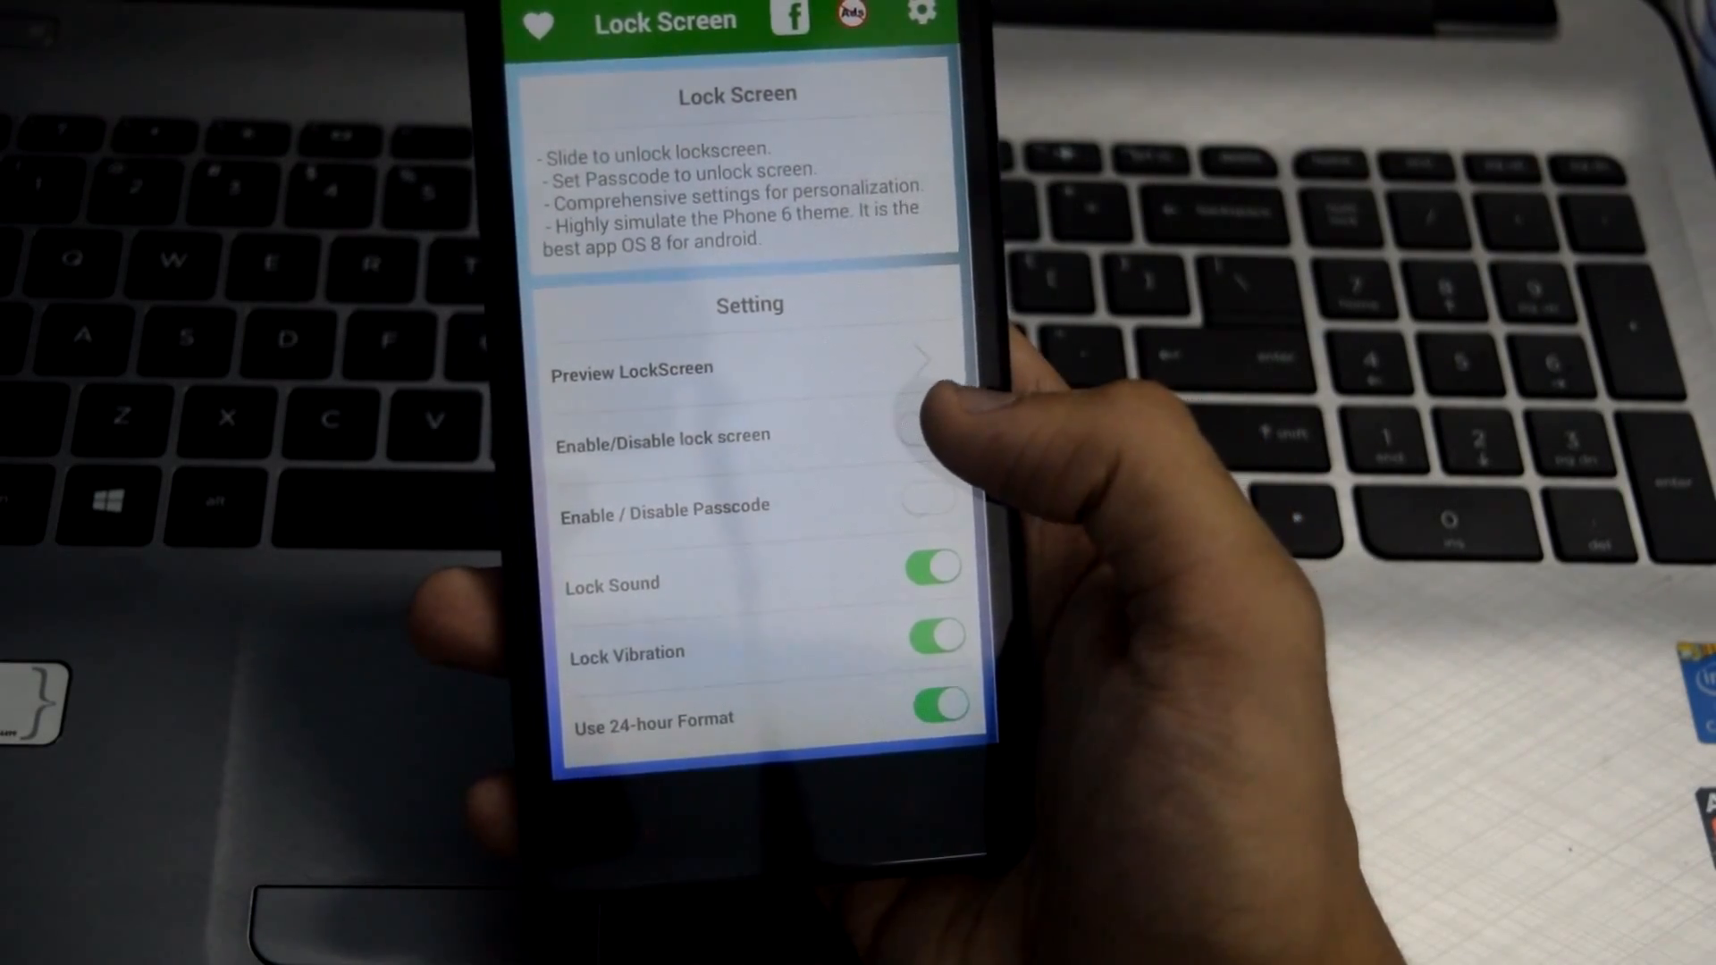
{"action": "left_click", "coordinate": [929, 438]}
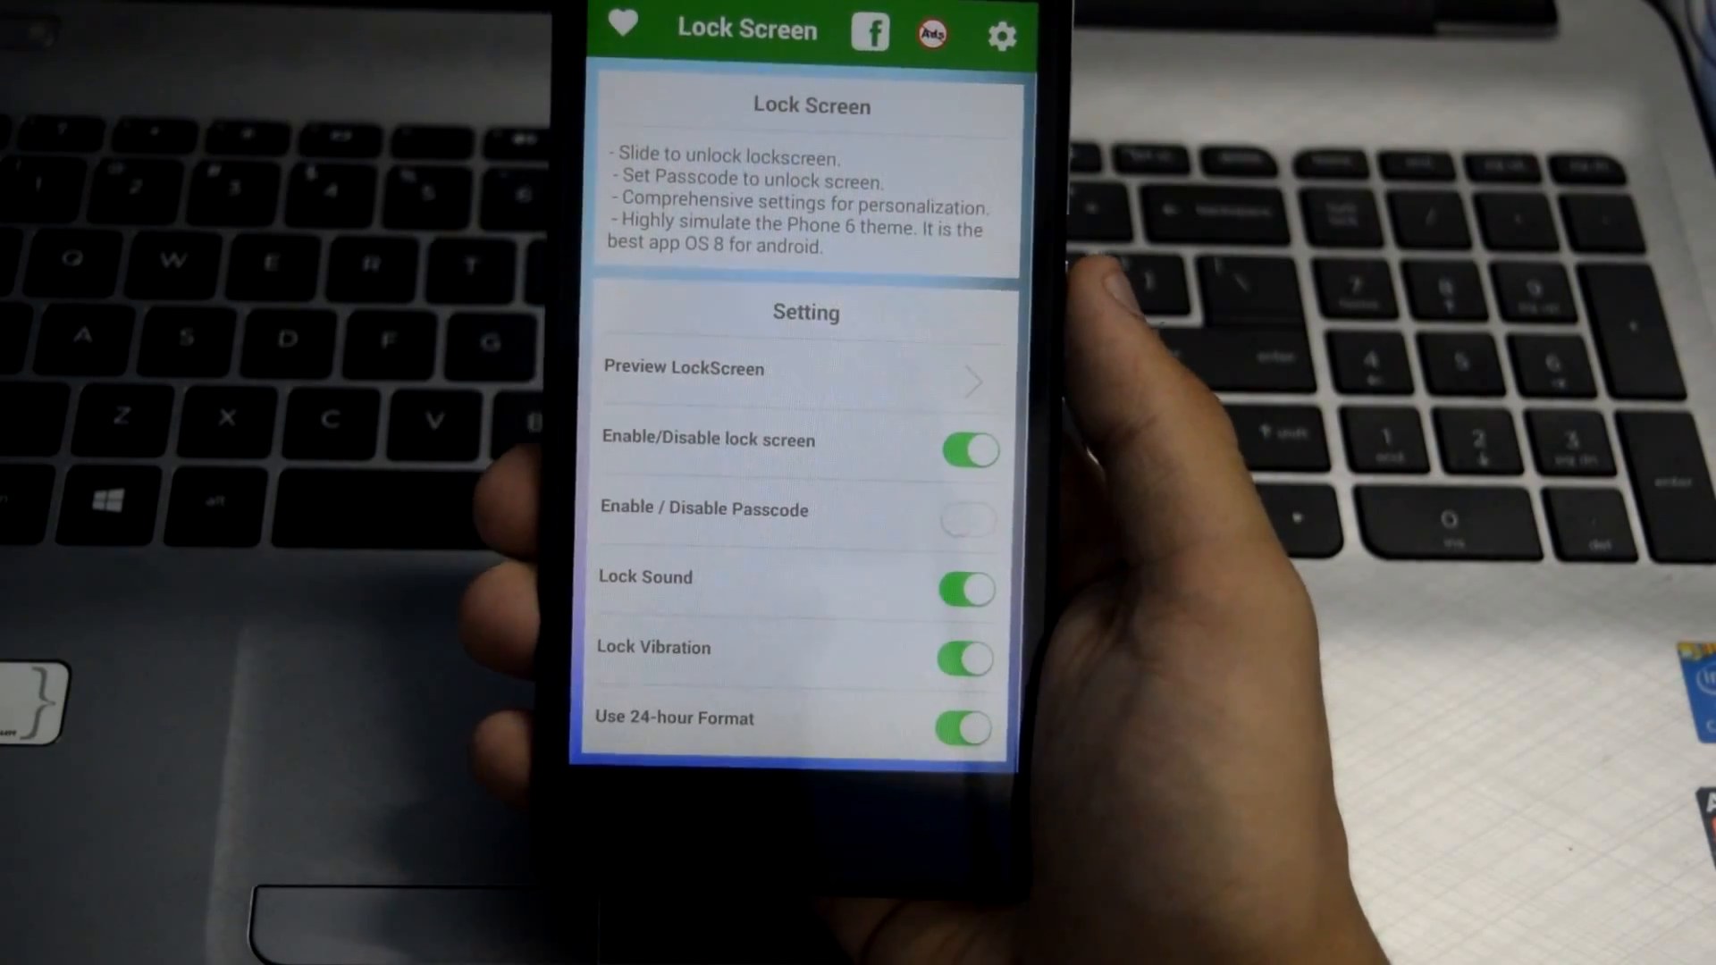